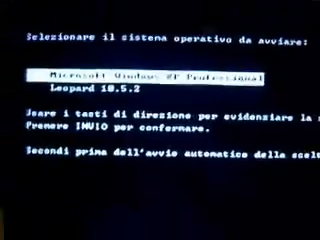
- Move the boot-menu highlight from Windows XP Professional down to Leopard 10.5.2
key(Down)
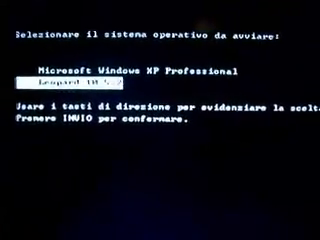